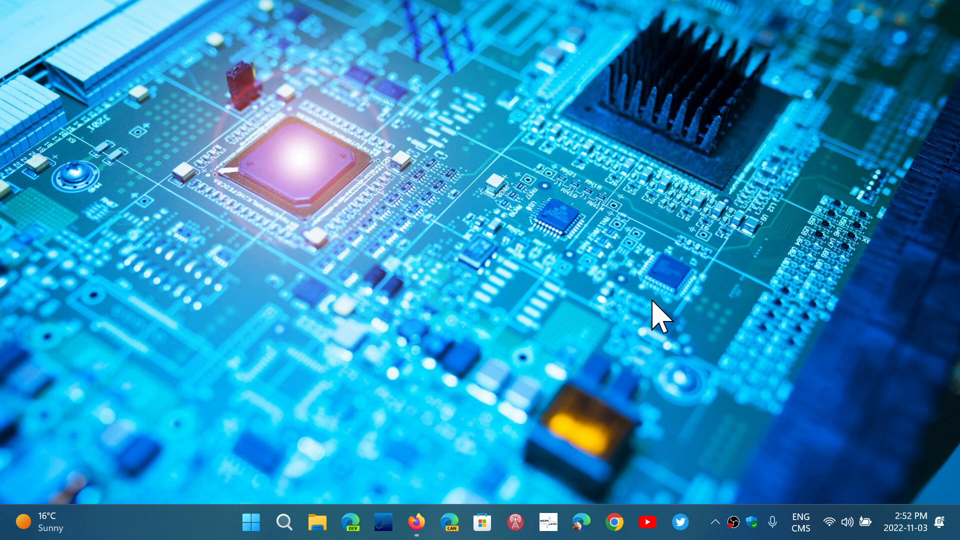
Step: Open Firefox from the taskbar on the play.google.com/googleplaygames page
click(417, 521)
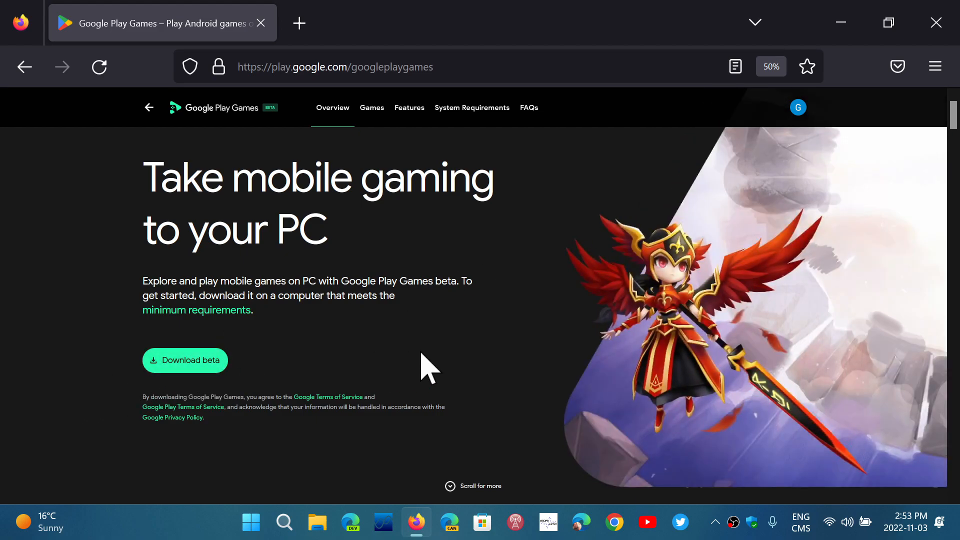
mouse_move(496, 355)
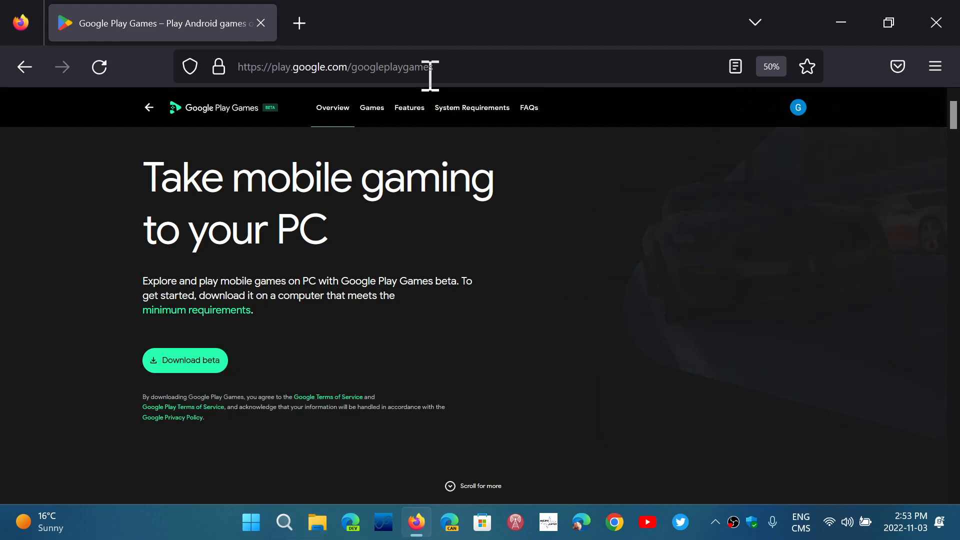
Step: Close the Firefox window without starting the download, returning to the desktop
right_click(337, 66)
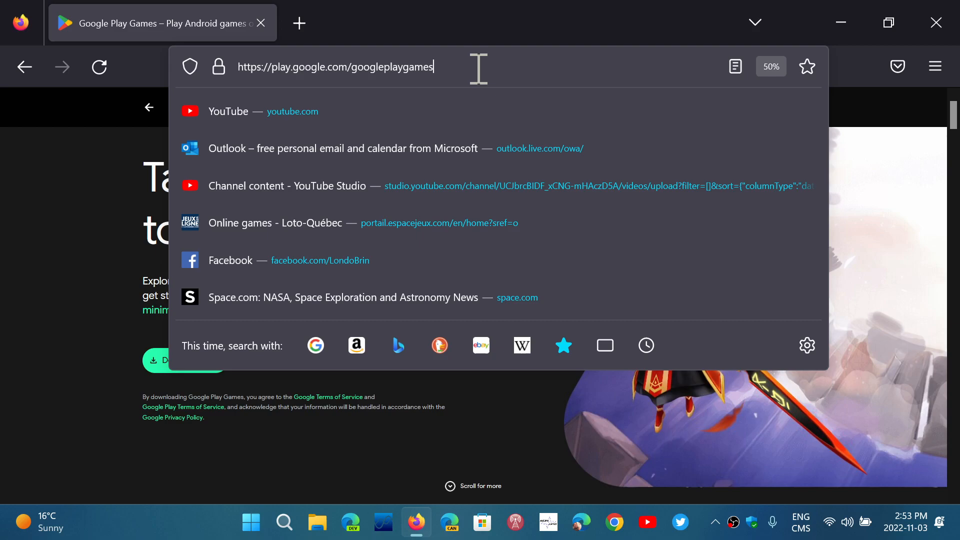
mouse_move(936, 22)
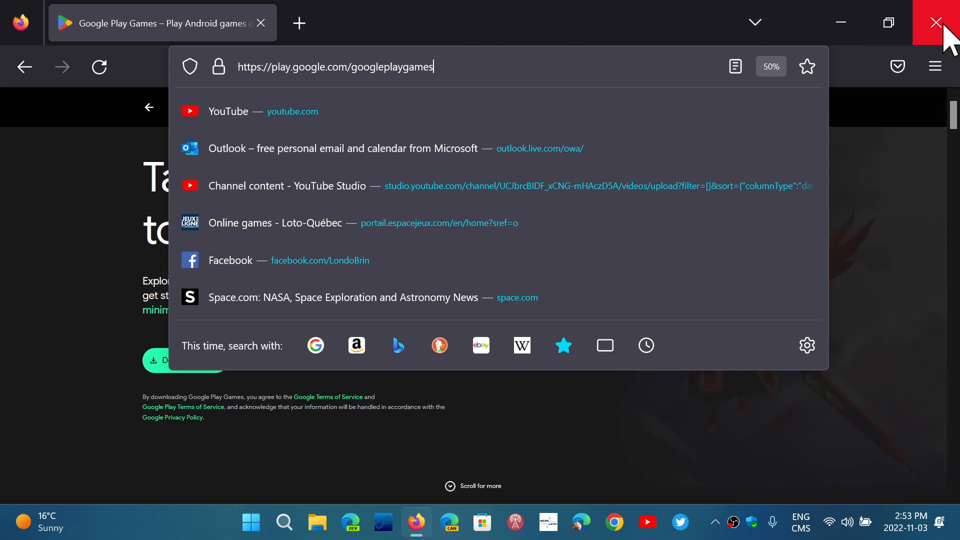
click(941, 22)
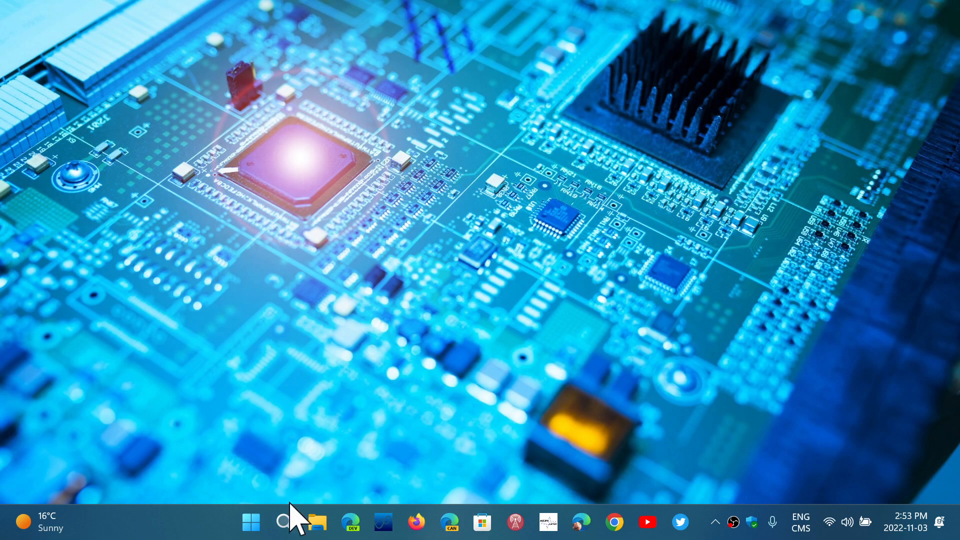
Step: Search Windows for 'google' to launch Google Play Games beta
click(283, 521)
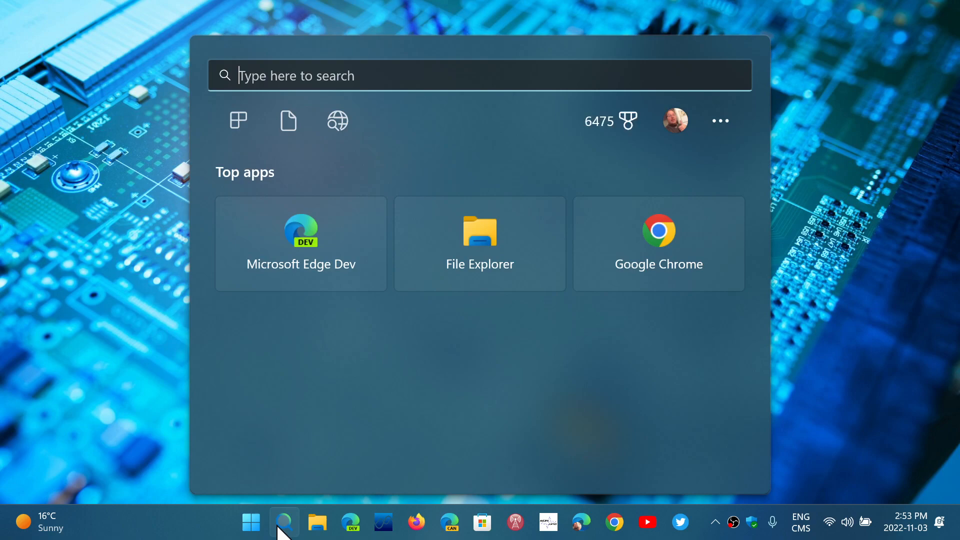
text(google)
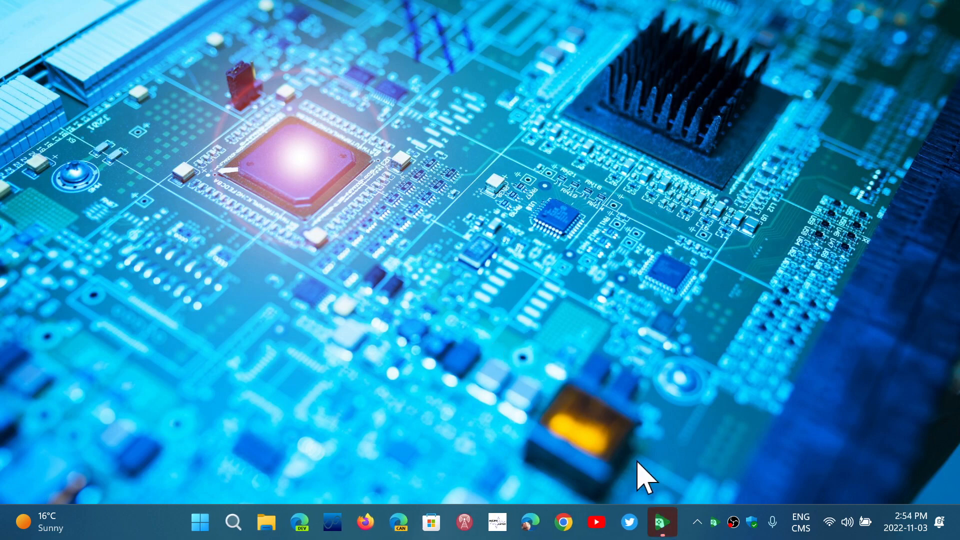
Step: Maximize the Play Games window, dismiss the survey, and return to Home from Library
click(661, 522)
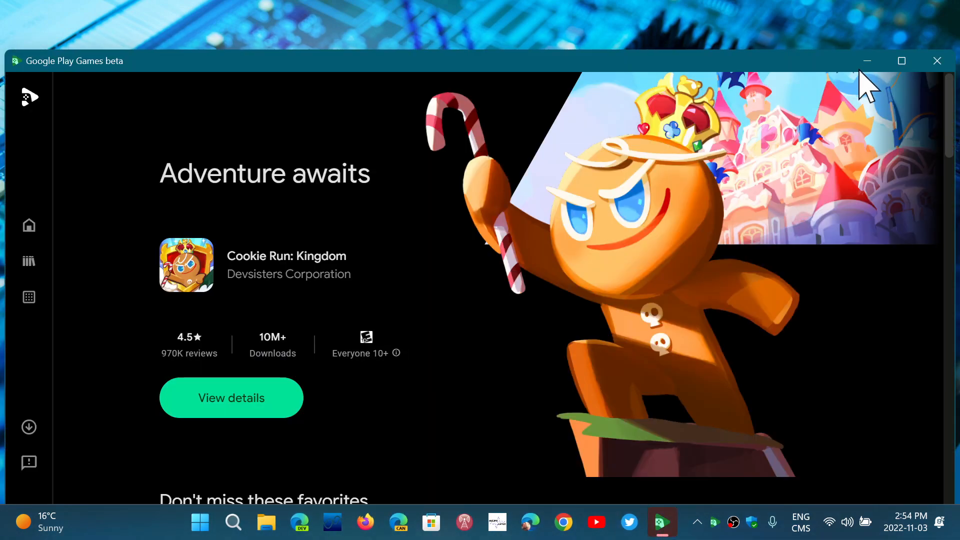
mouse_move(901, 60)
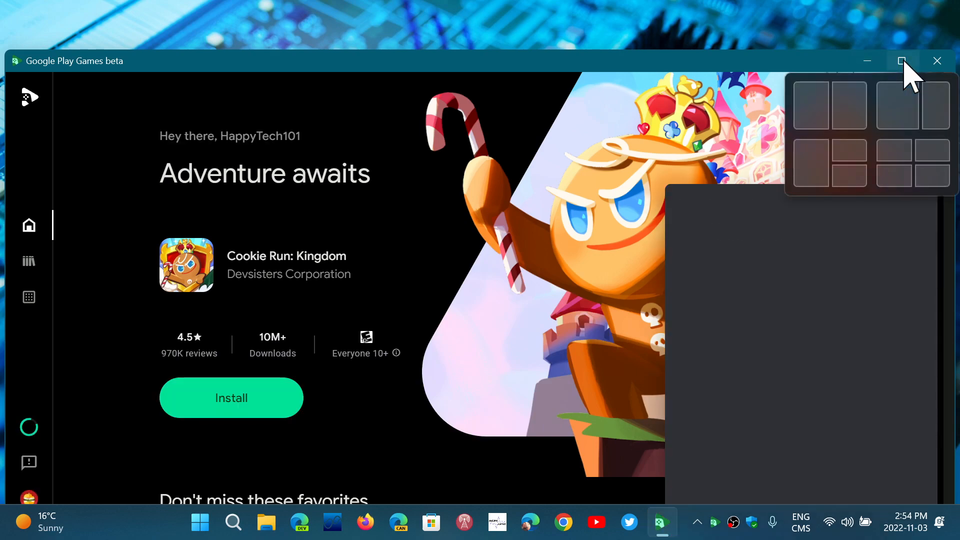
click(901, 60)
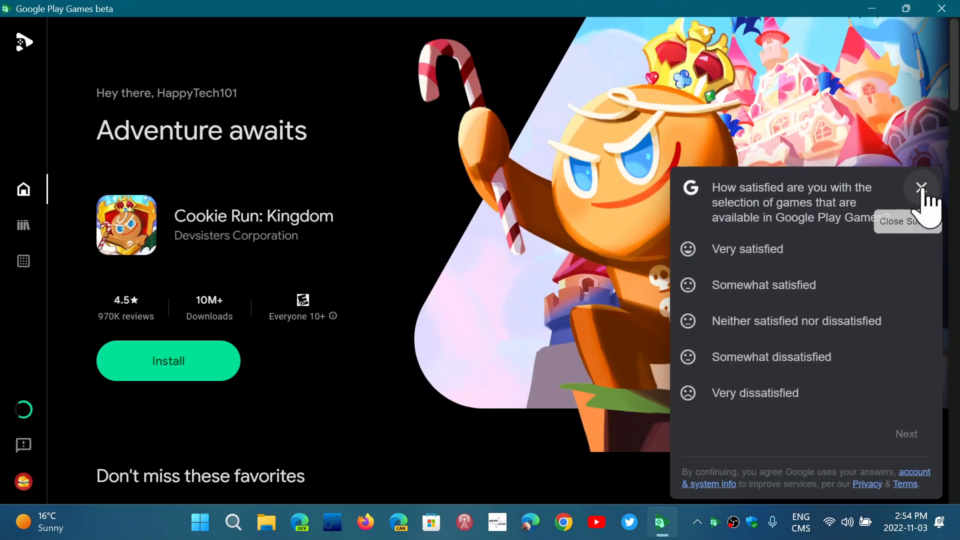
click(921, 188)
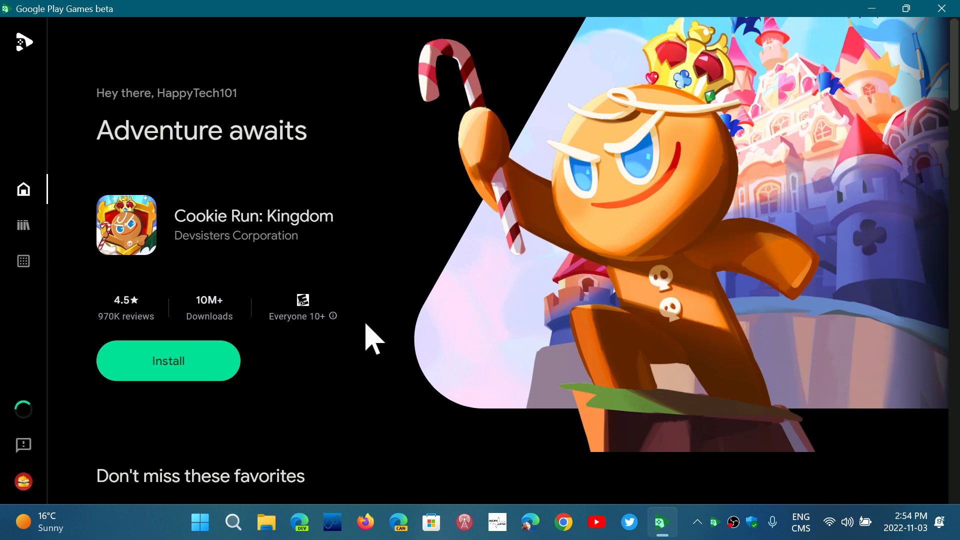
mouse_move(89, 217)
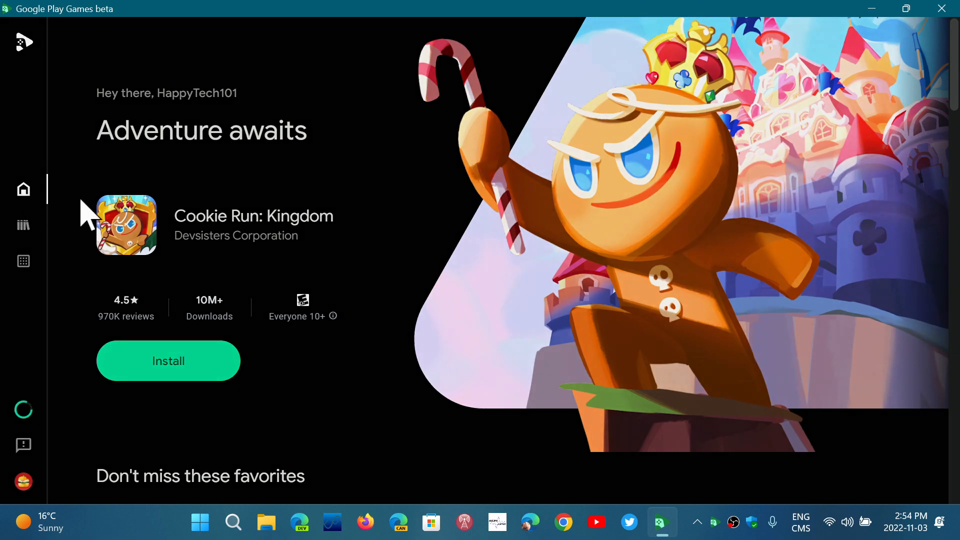
click(23, 225)
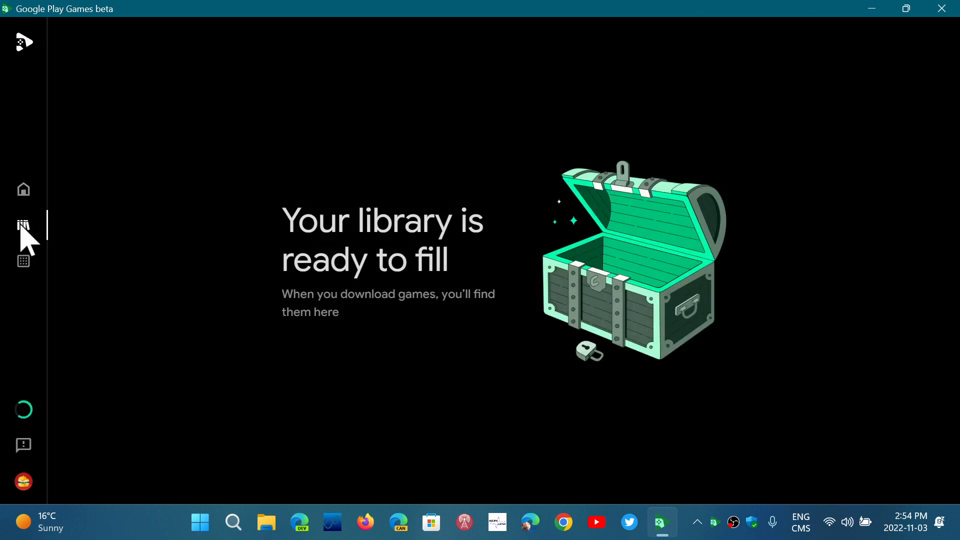
click(23, 188)
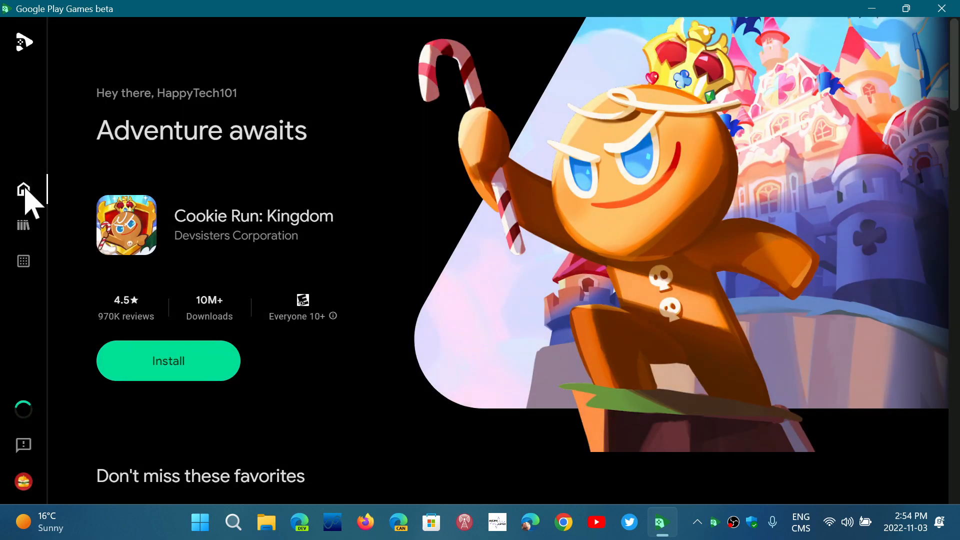
Step: Scroll through the Home page collections and back up to the Cookie Run: Kingdom banner
scroll(down, 3)
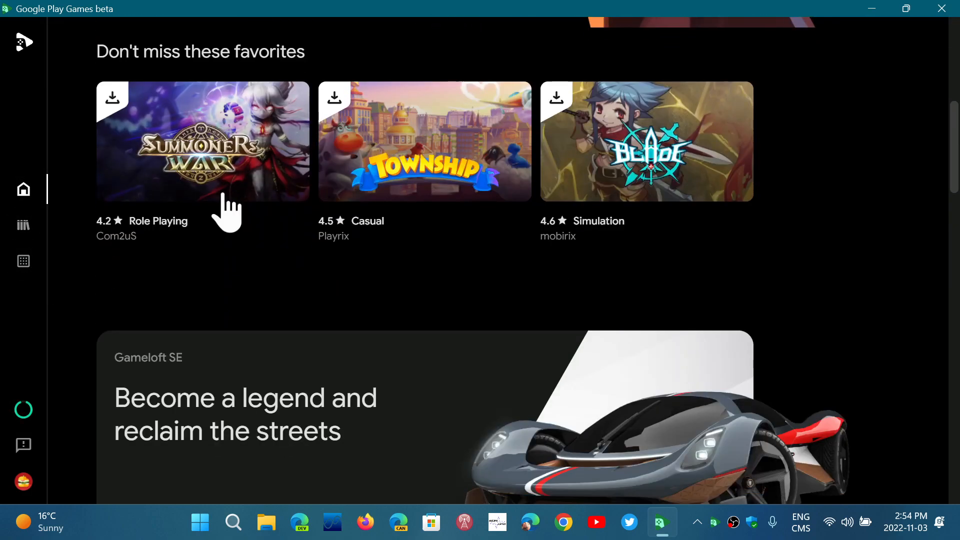
scroll(down, 3)
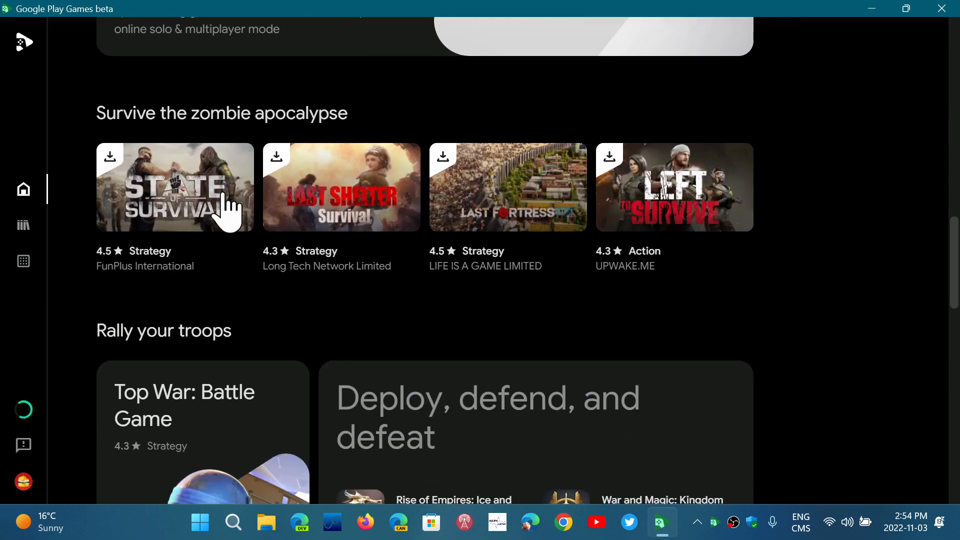
scroll(down, 3)
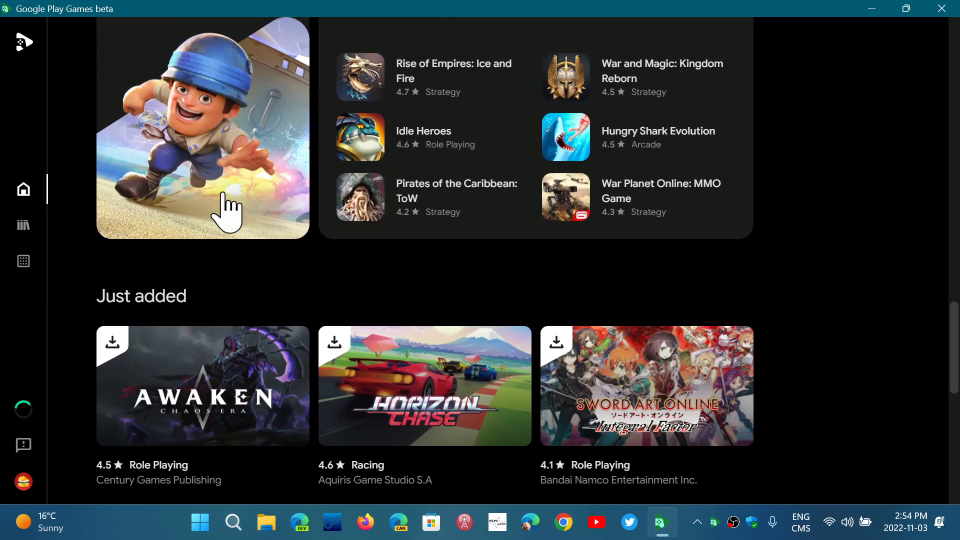
scroll(down, 3)
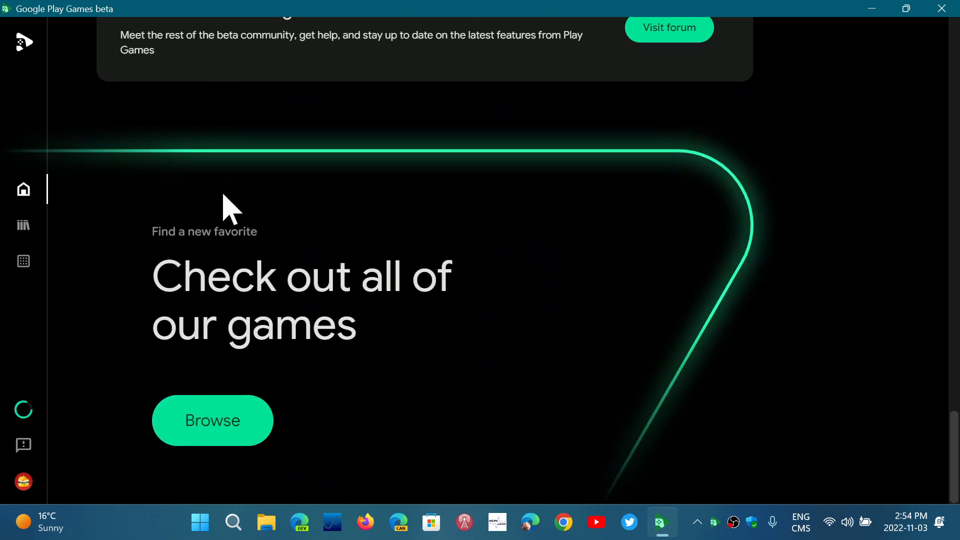
scroll(down, 3)
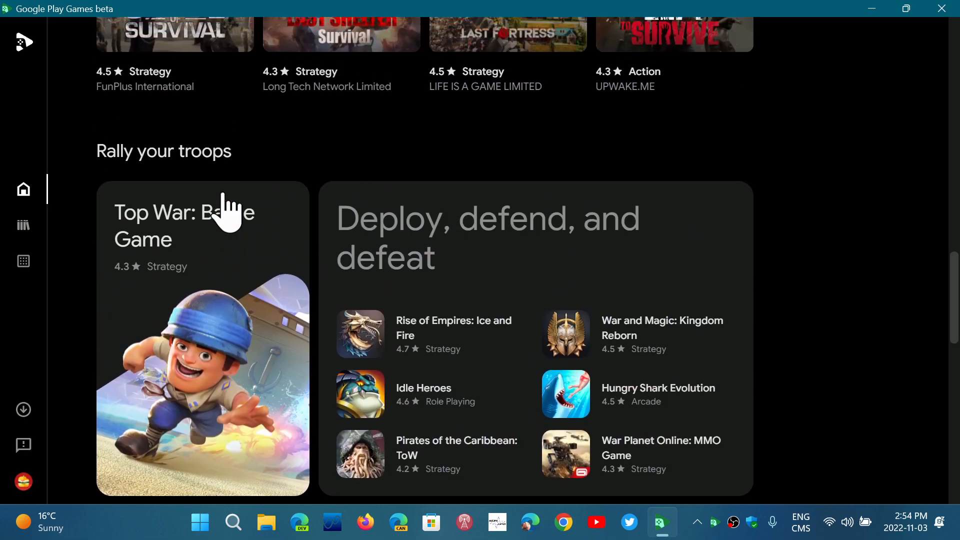
scroll(up, 3)
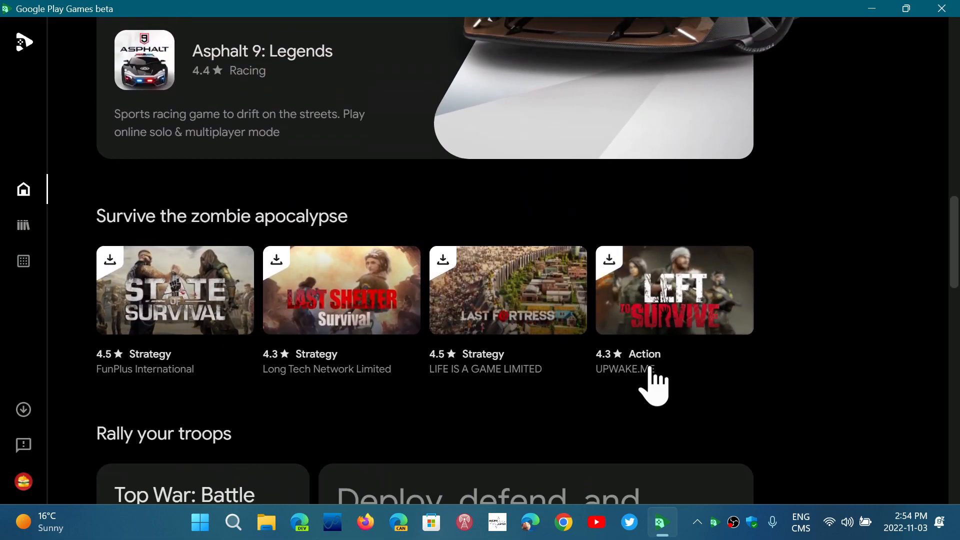
scroll(down, 3)
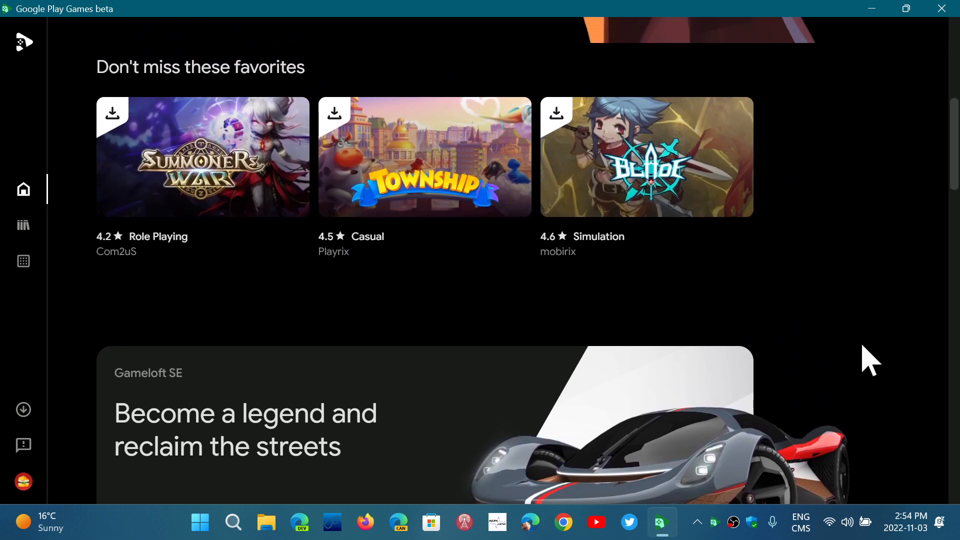
scroll(up, 3)
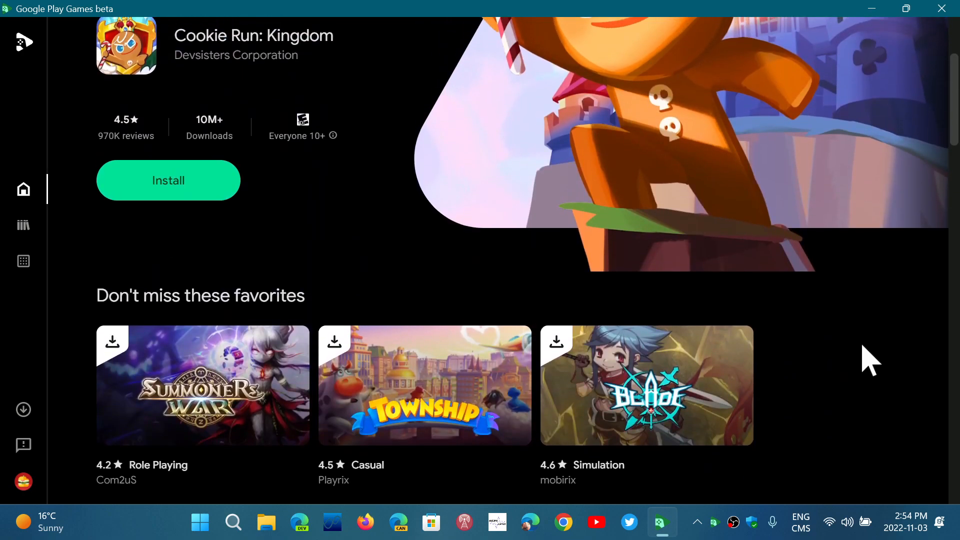
scroll(up, 3)
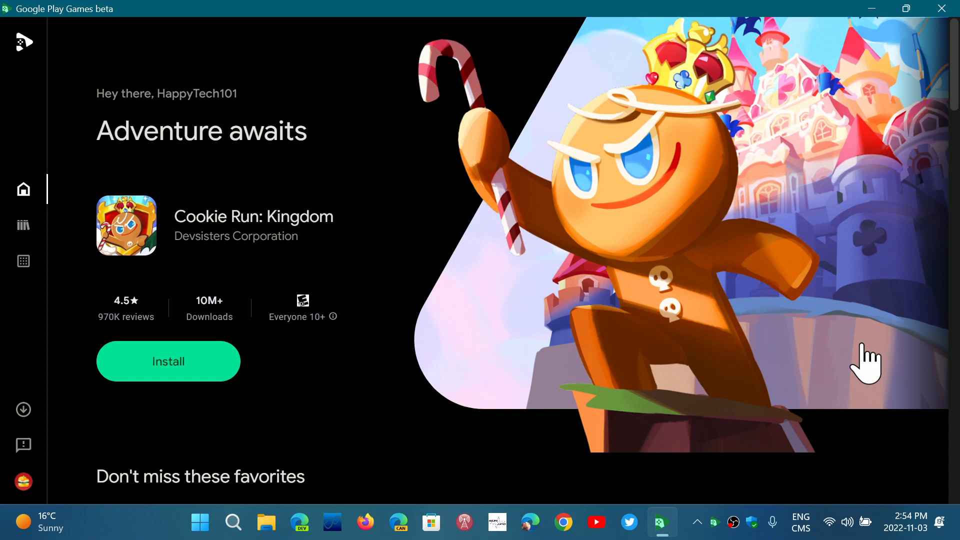
mouse_move(23, 261)
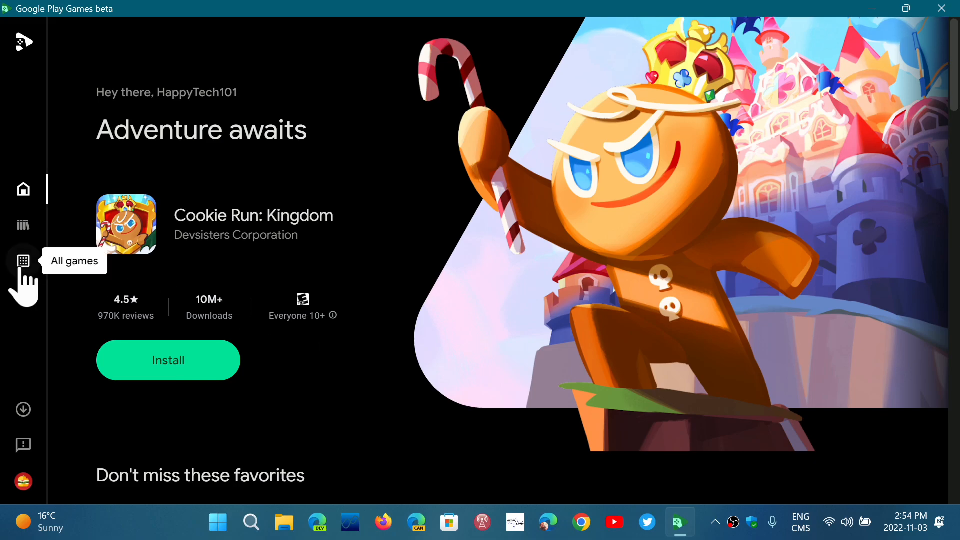
Step: Browse the All games grid and open the Asphalt 9: Legends details page
click(23, 261)
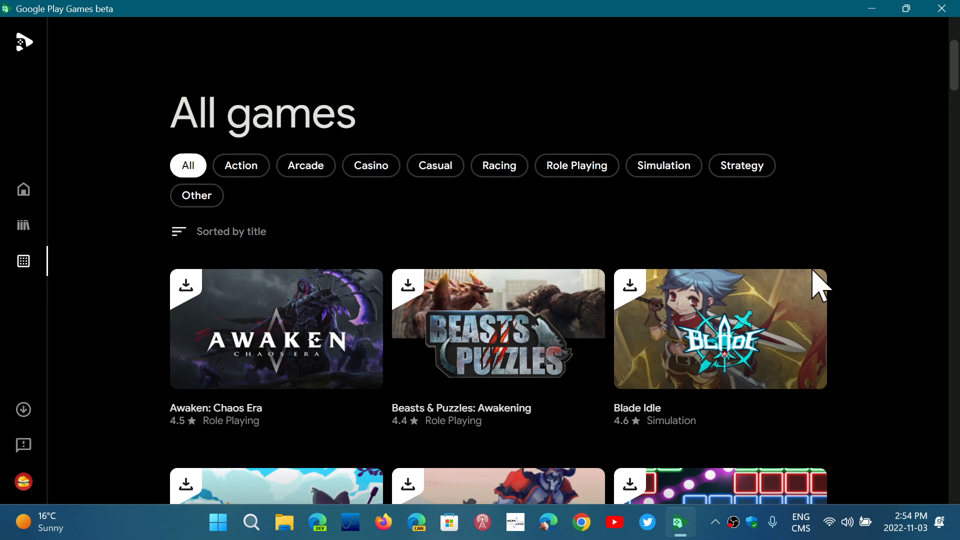
scroll(up, 3)
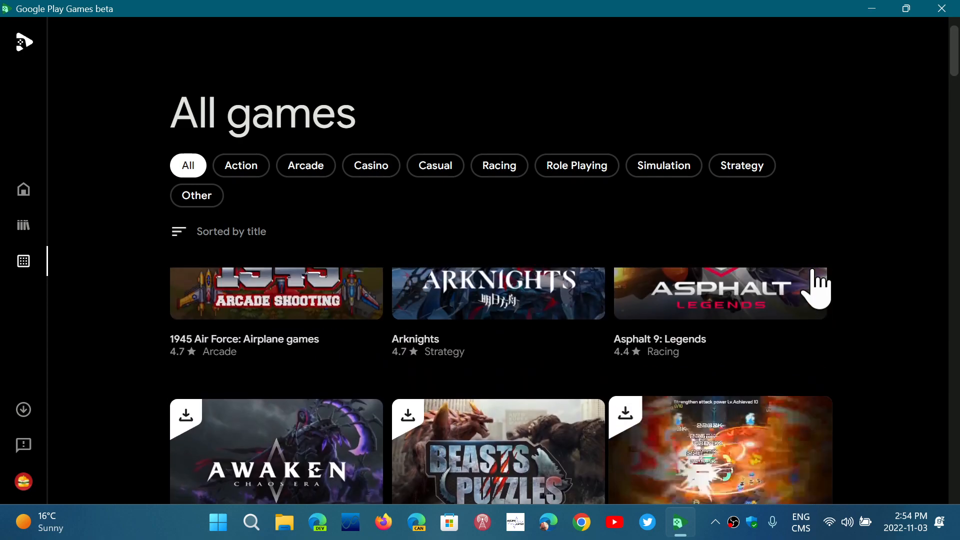
scroll(down, 3)
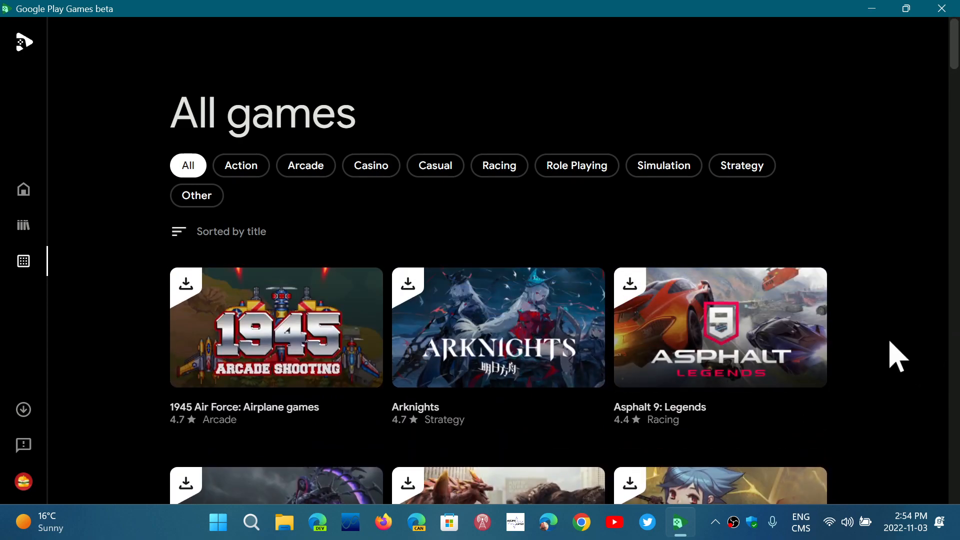
click(720, 327)
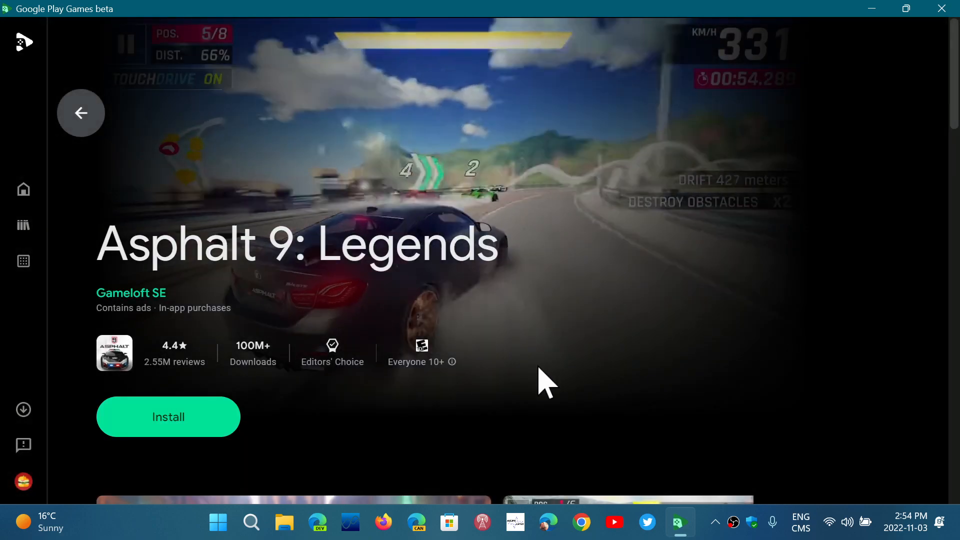
Step: Install Asphalt 9: Legends, then scroll through its details and reviews and back up
click(168, 417)
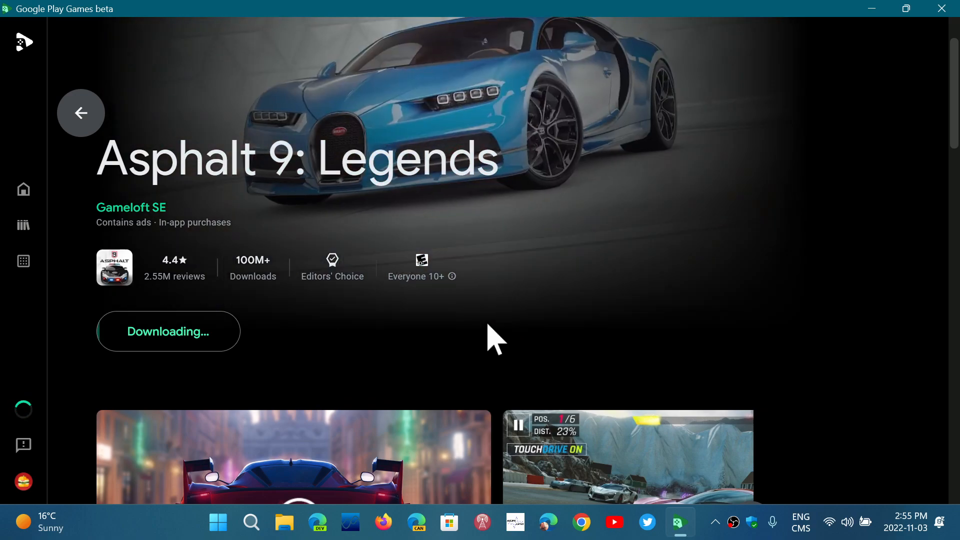
scroll(down, 3)
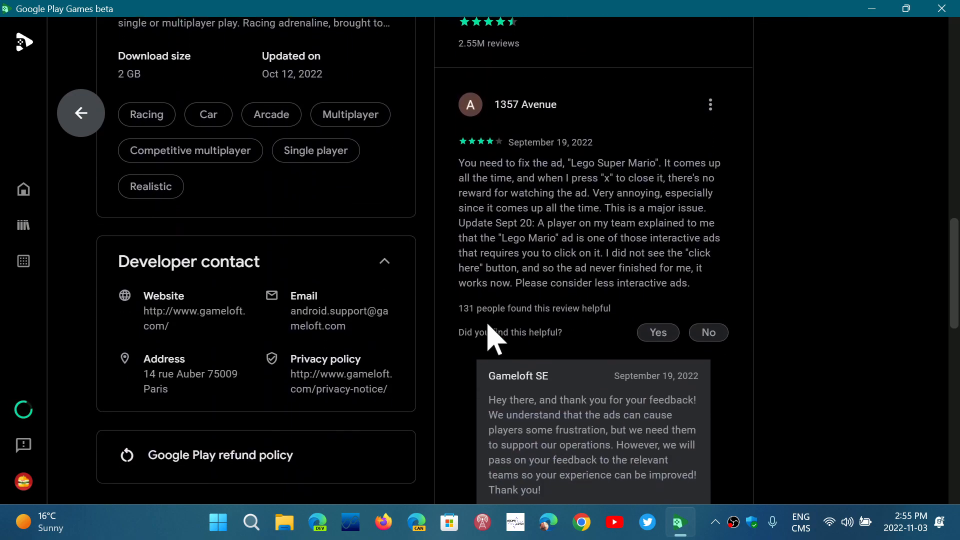
scroll(up, 3)
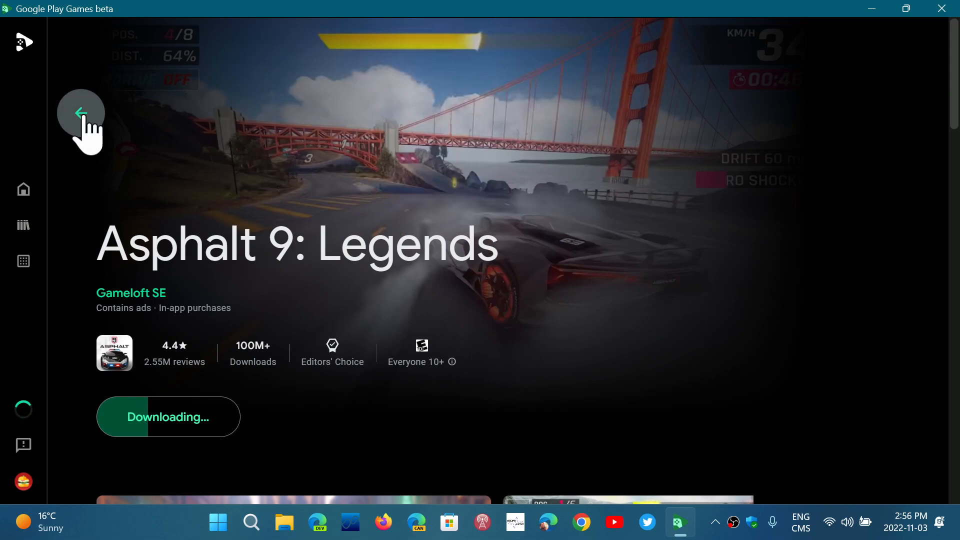
mouse_move(117, 138)
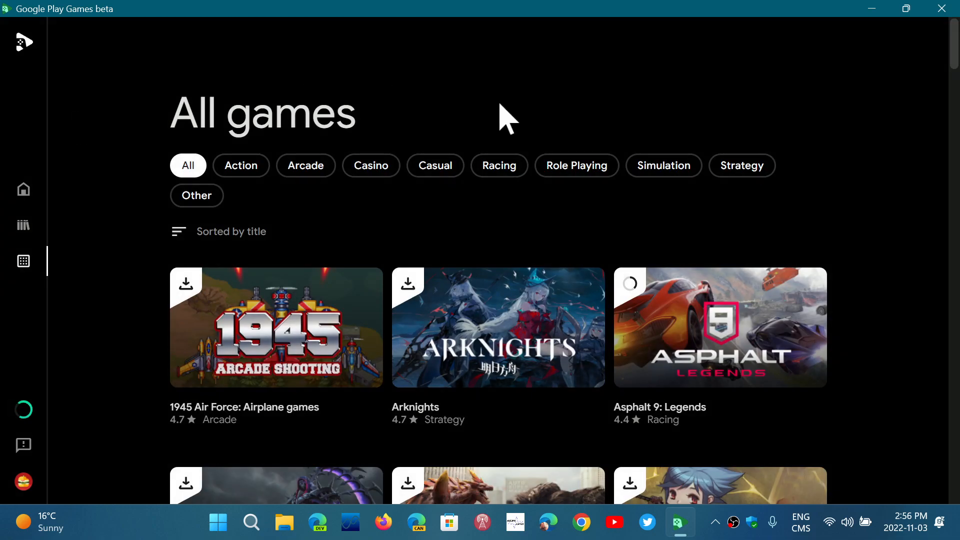
Step: Open Bricks Breaker Quest from All games, start its install, then cancel it
scroll(down, 3)
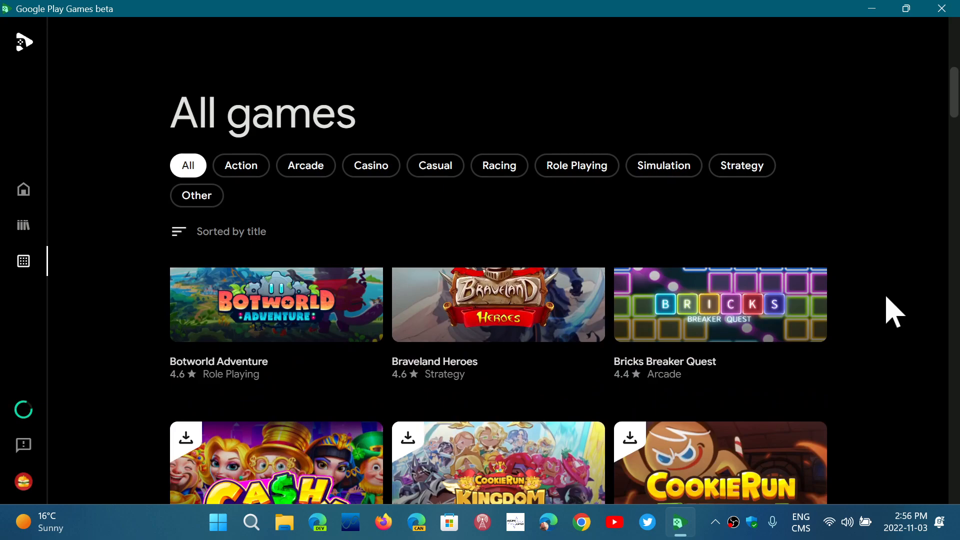
click(719, 304)
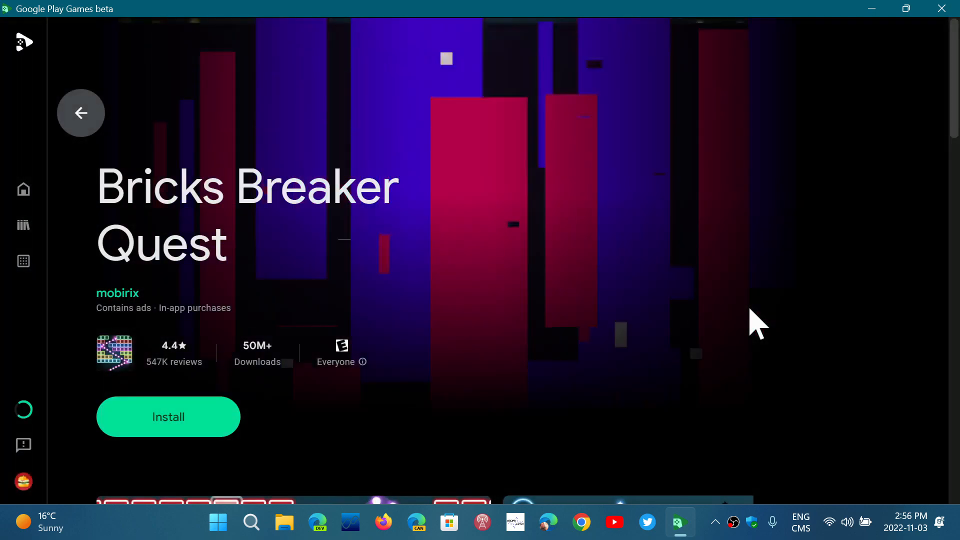
click(168, 416)
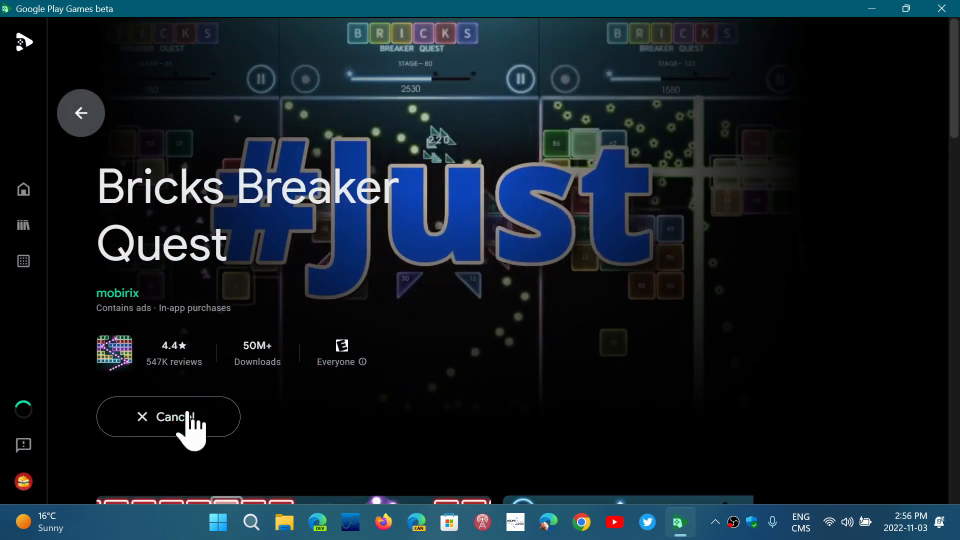
click(168, 417)
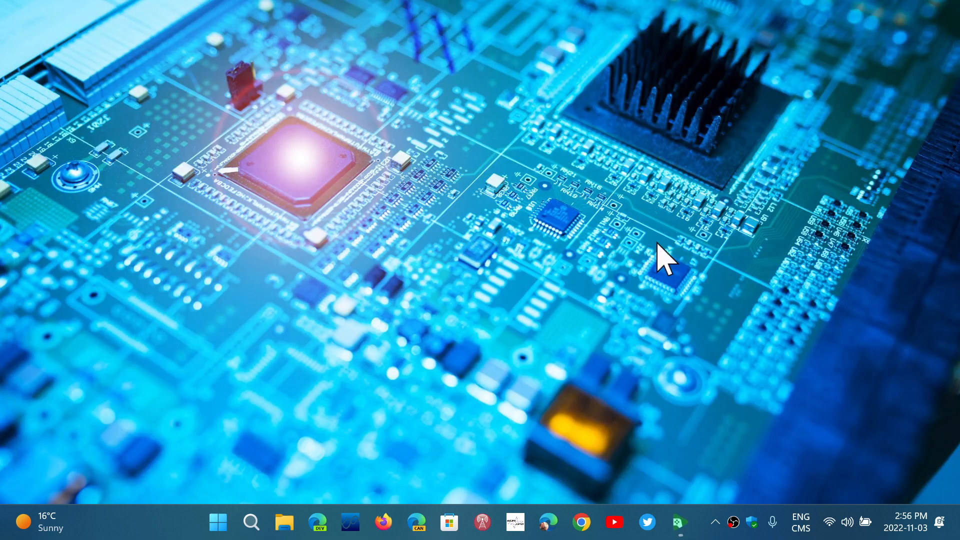
mouse_move(528, 358)
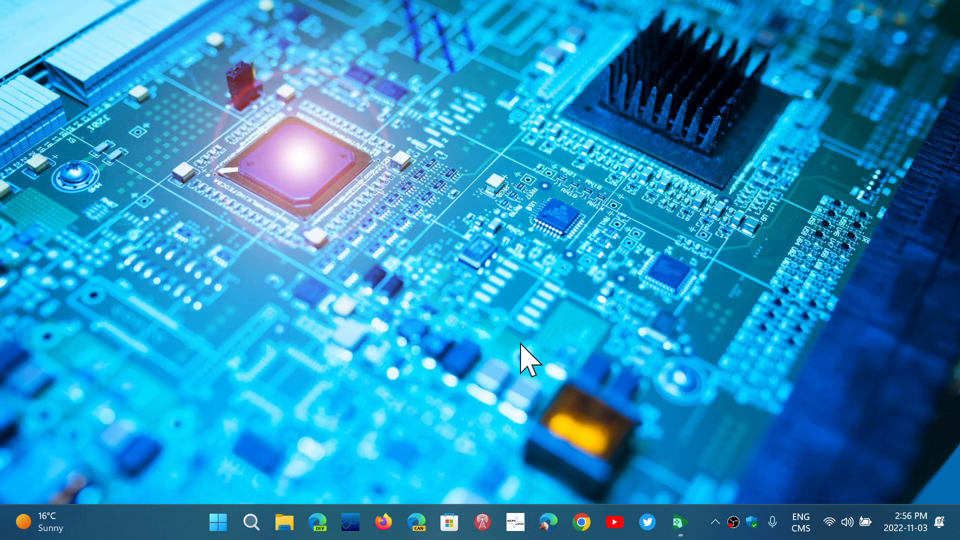